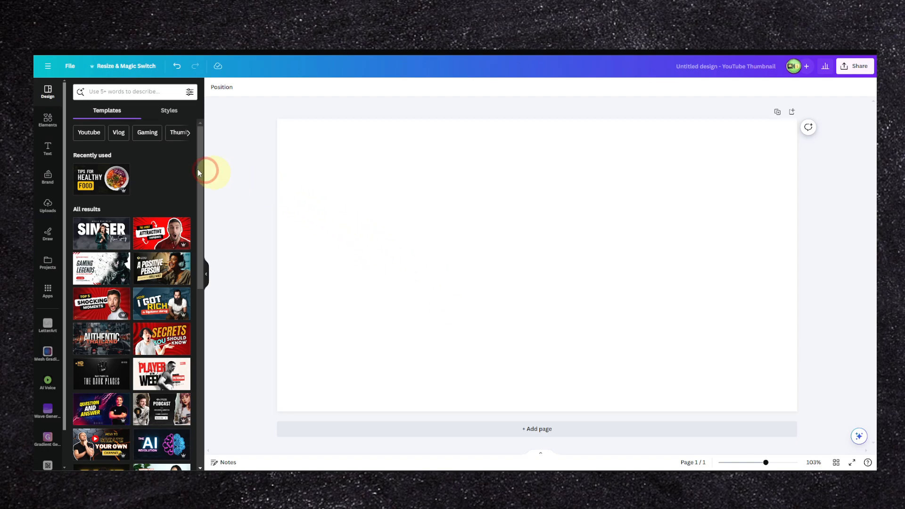
{"action": "mouse_move", "coordinate": [47, 120]}
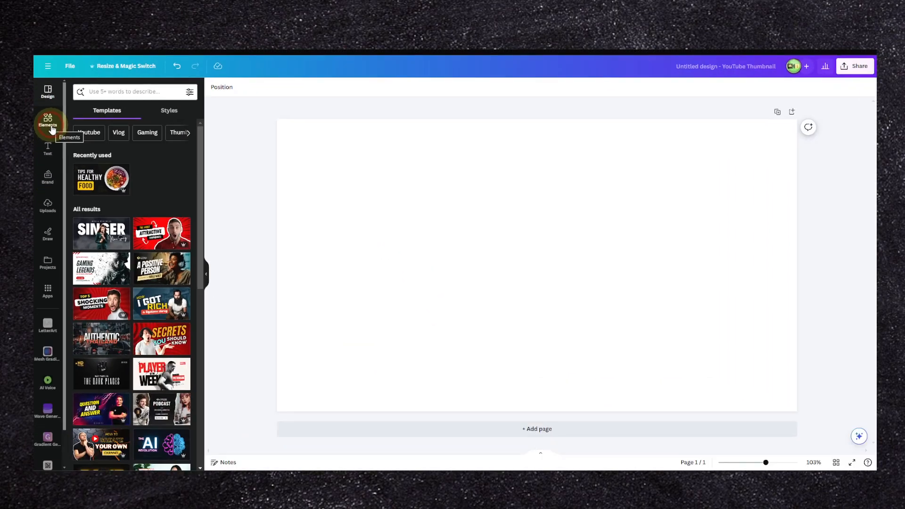
Step: Browse Elements, see all Shapes, and scroll down to the arrow shapes
{"action": "left_click", "coordinate": [48, 120]}
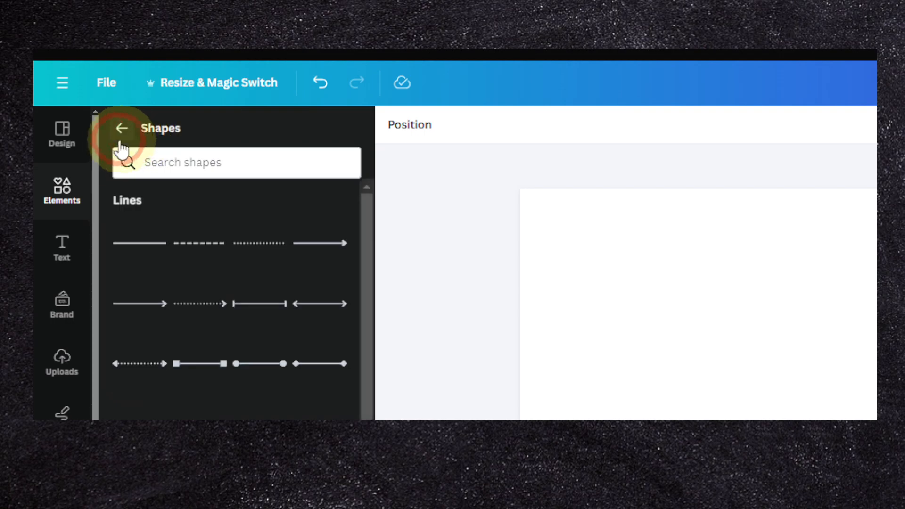
{"action": "left_click", "coordinate": [121, 129]}
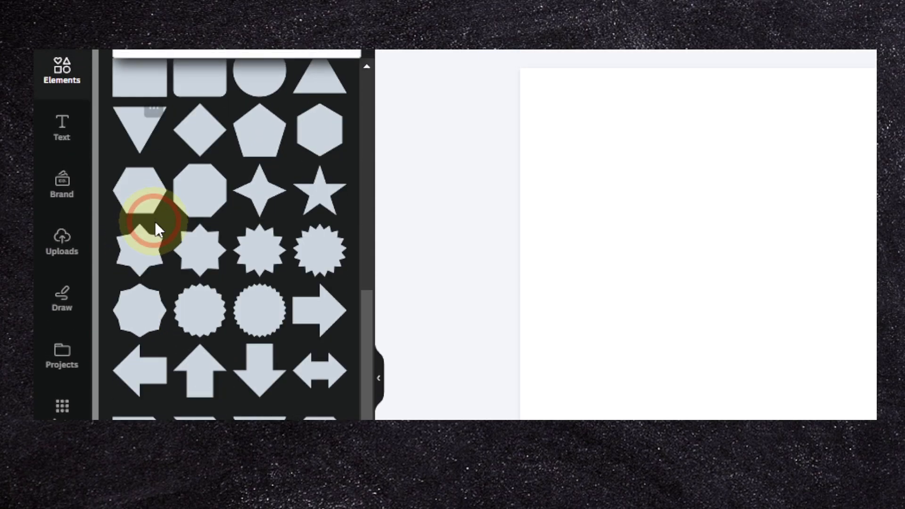
{"action": "scroll", "scroll_direction": "down", "scroll_amount": 3}
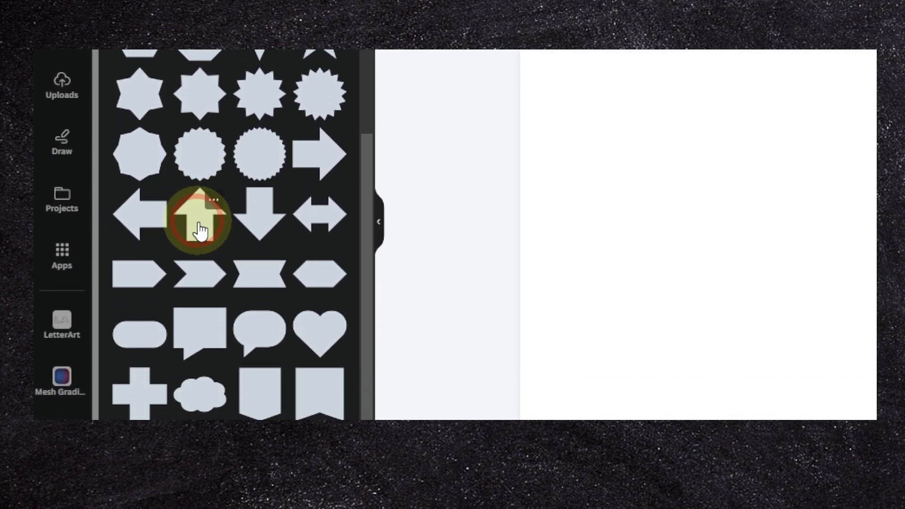
Step: Add the up arrow shape and set its fill colour to No color
{"action": "left_click", "coordinate": [199, 217]}
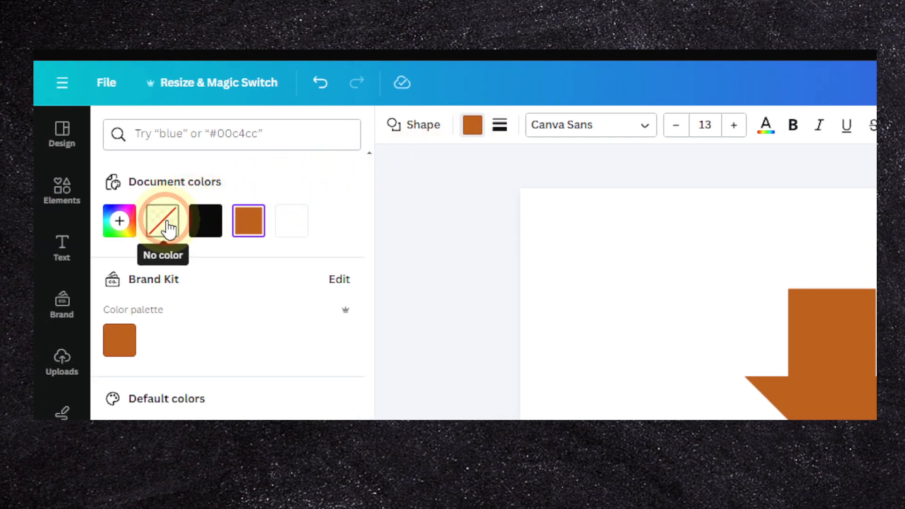
{"action": "left_click", "coordinate": [162, 221]}
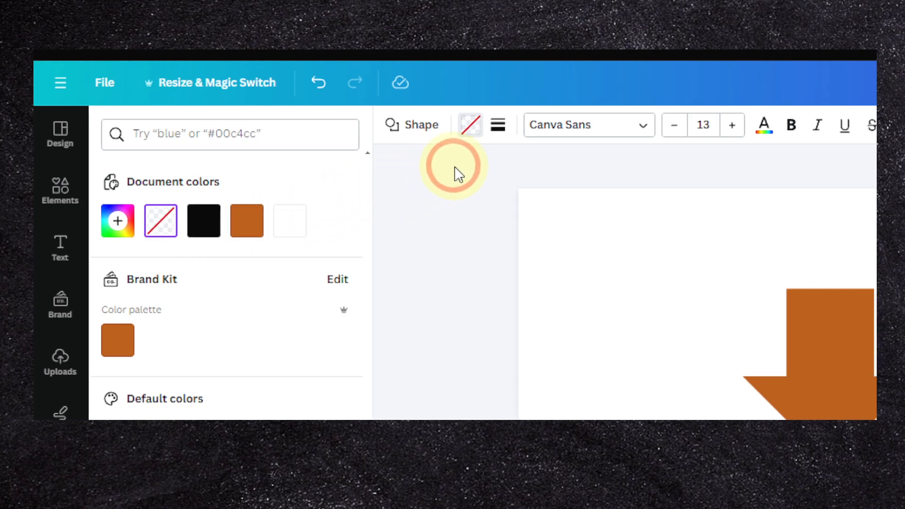
{"action": "left_click", "coordinate": [496, 125]}
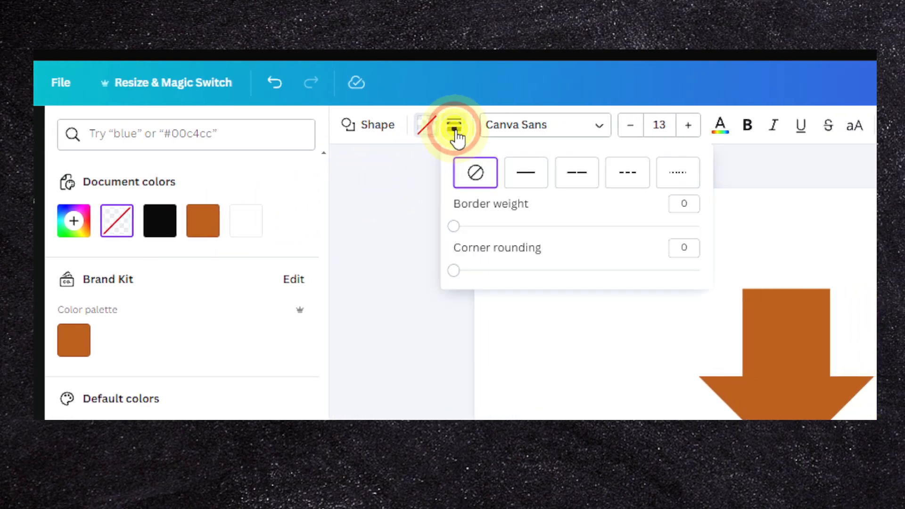
Step: Give the arrow a solid border with corner rounding 35
{"action": "left_click", "coordinate": [523, 165]}
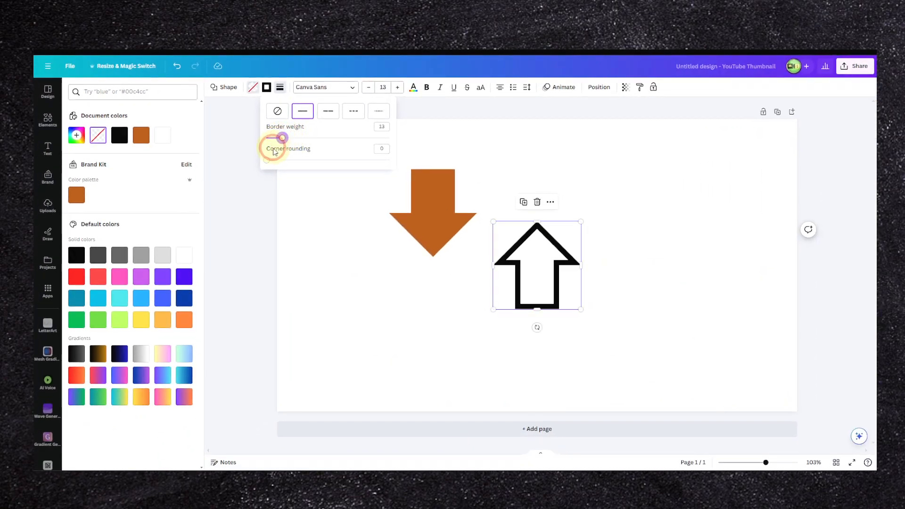
{"action": "left_click_drag", "start_coordinate": [272, 160], "coordinate": [291, 160]}
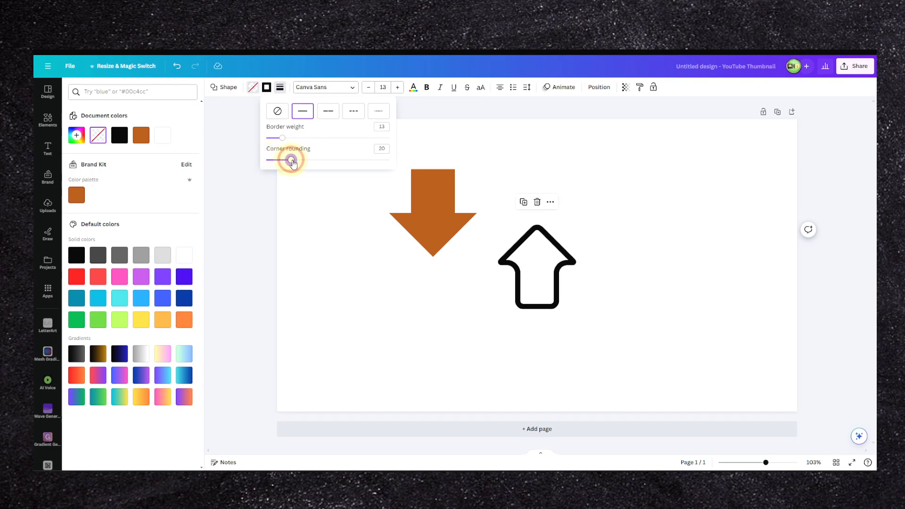
{"action": "left_click_drag", "start_coordinate": [291, 159], "coordinate": [305, 159]}
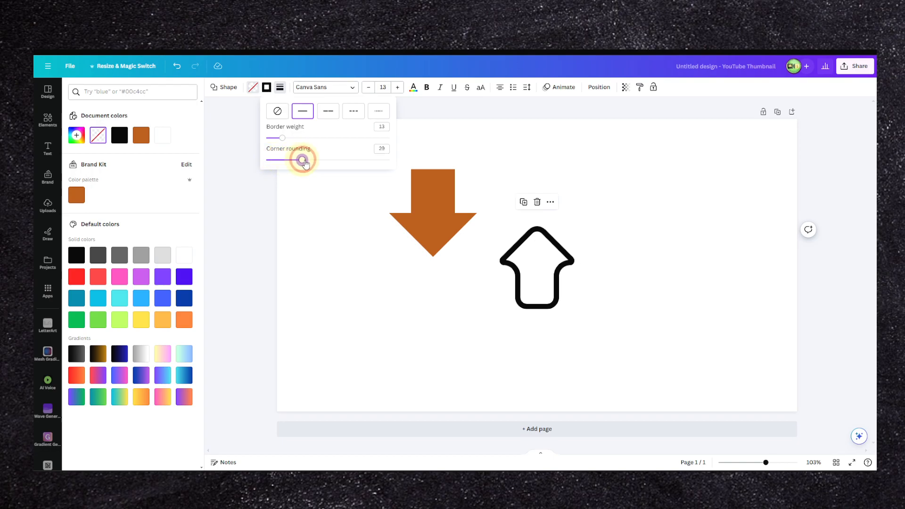
{"action": "left_click_drag", "start_coordinate": [303, 159], "coordinate": [309, 159]}
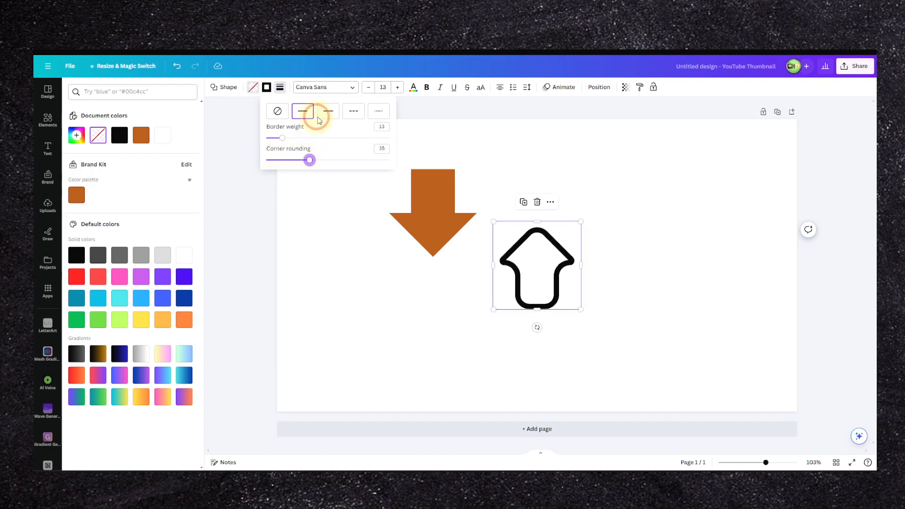
Step: Preview long-dashed and short-dashed borders, then return to a solid border
{"action": "left_click", "coordinate": [327, 111]}
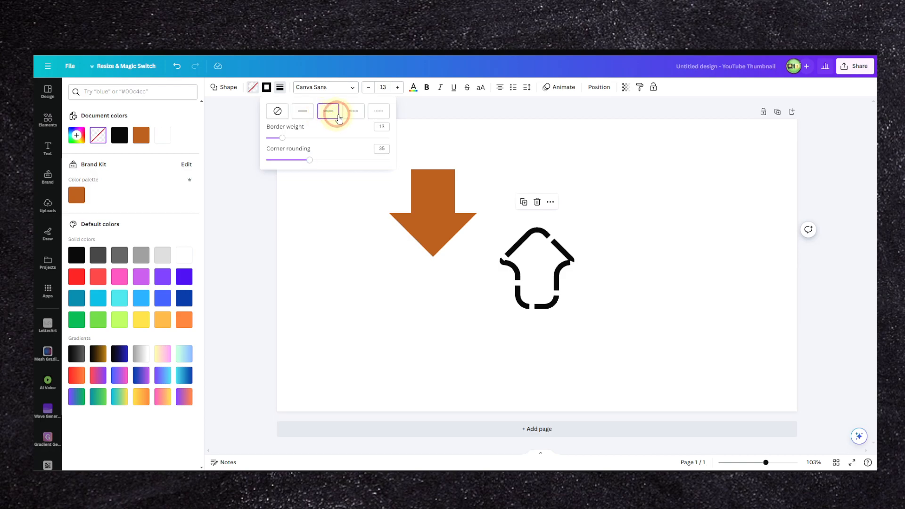
{"action": "left_click", "coordinate": [353, 111]}
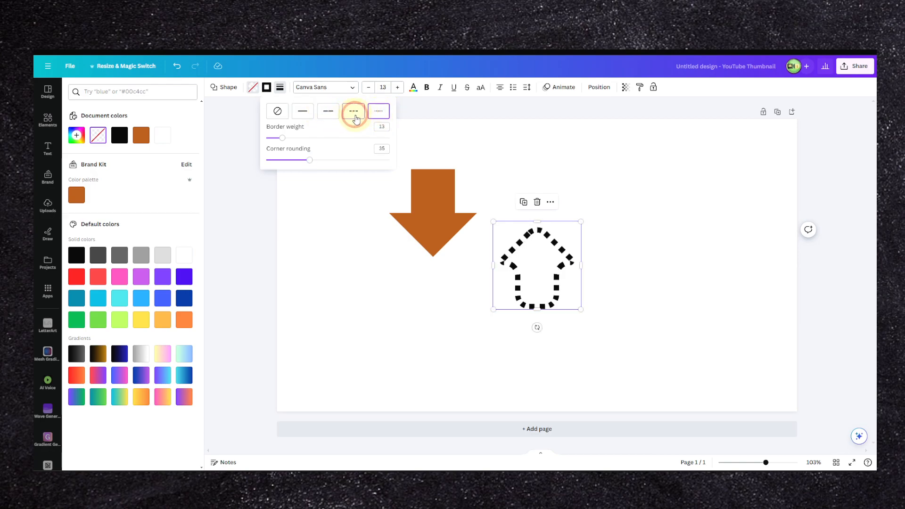
{"action": "left_click", "coordinate": [302, 111]}
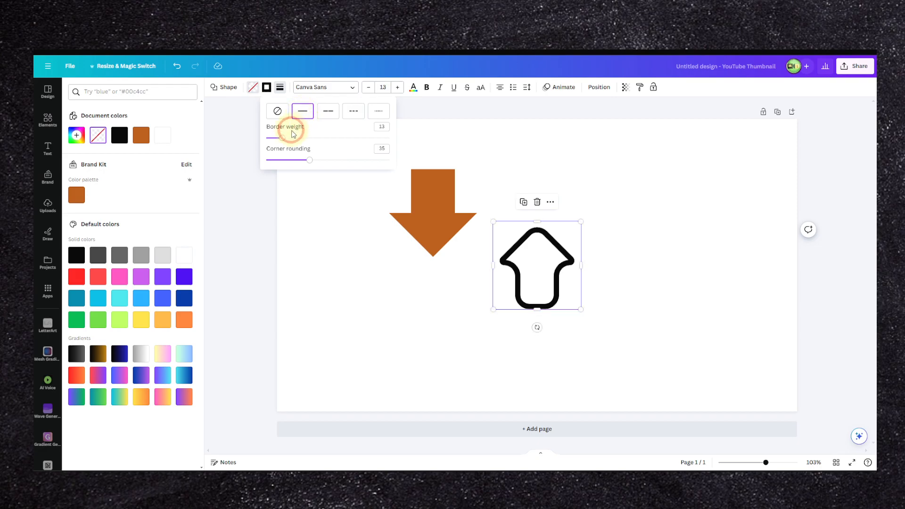
{"action": "left_click", "coordinate": [324, 88]}
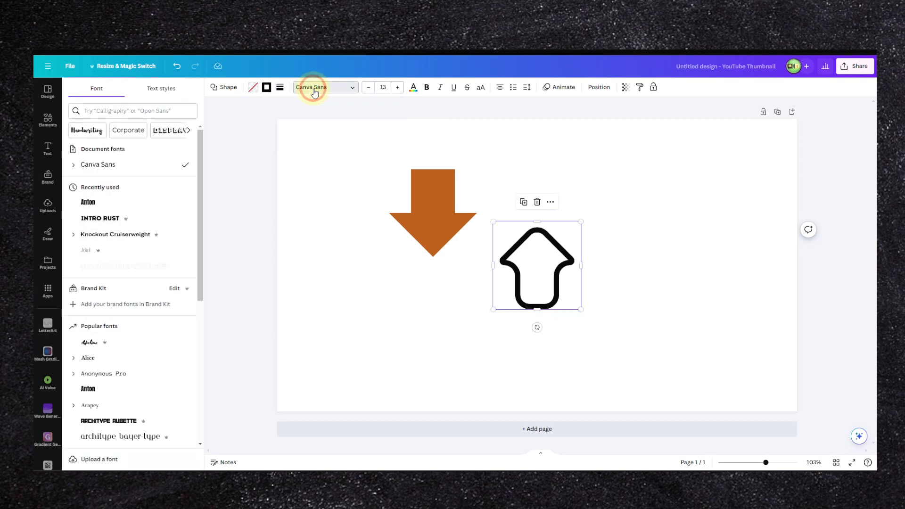
{"action": "mouse_move", "coordinate": [307, 104]}
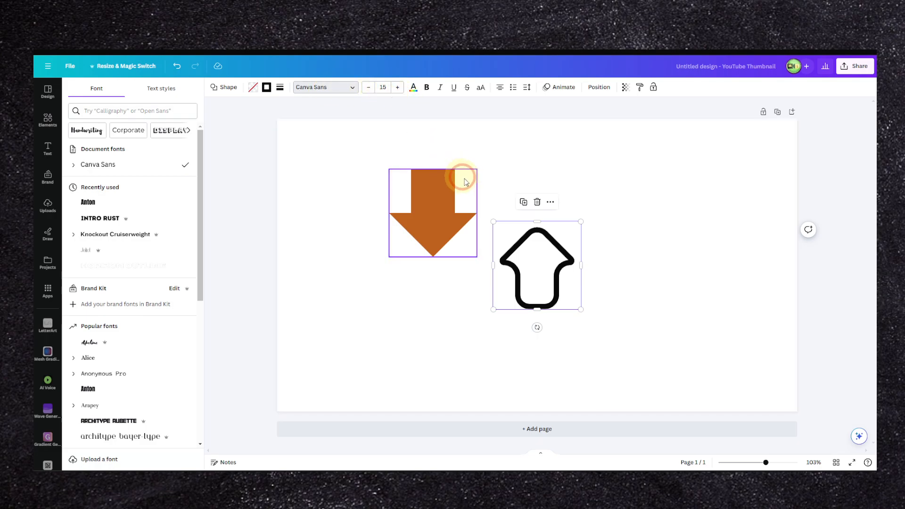
Step: Select the orange down arrow and delete it
{"action": "left_click", "coordinate": [267, 87]}
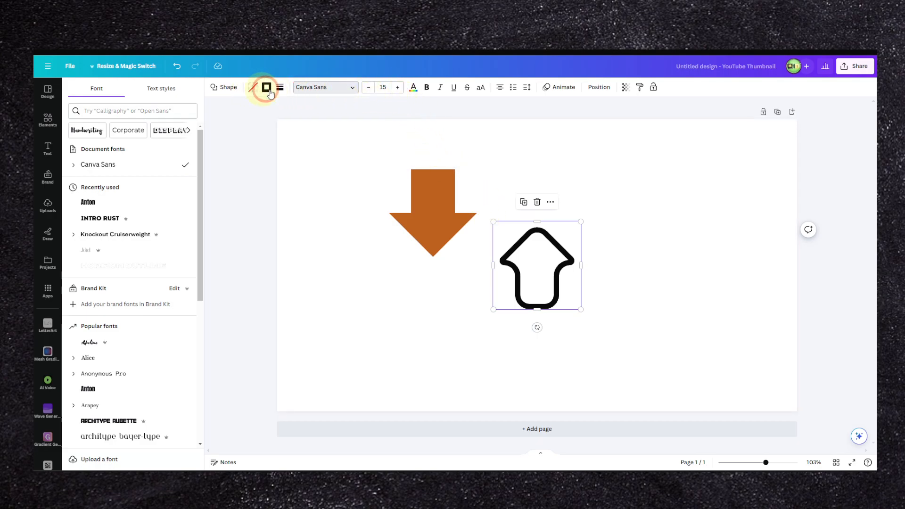
{"action": "left_click", "coordinate": [229, 87]}
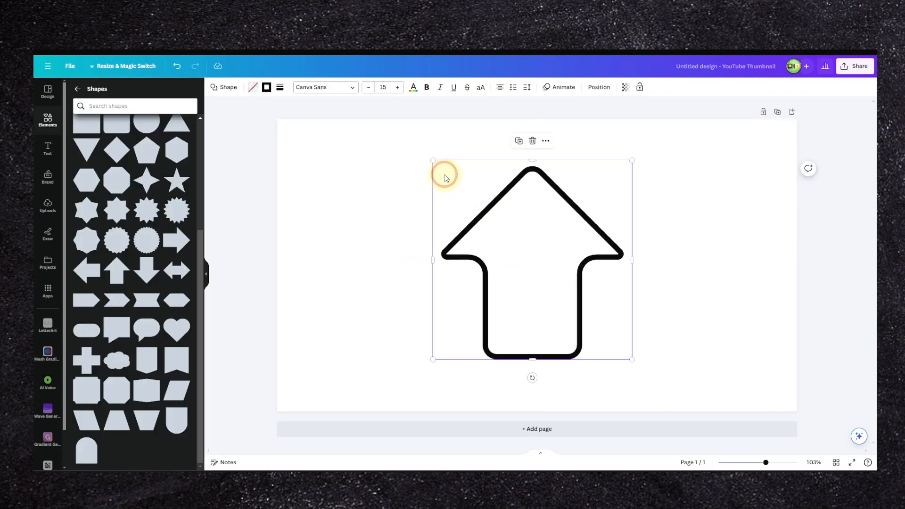
Step: Shrink the outlined arrow and swap its shape through stars, ending on a bookmark banner
{"action": "left_click_drag", "start_coordinate": [432, 161], "coordinate": [507, 234]}
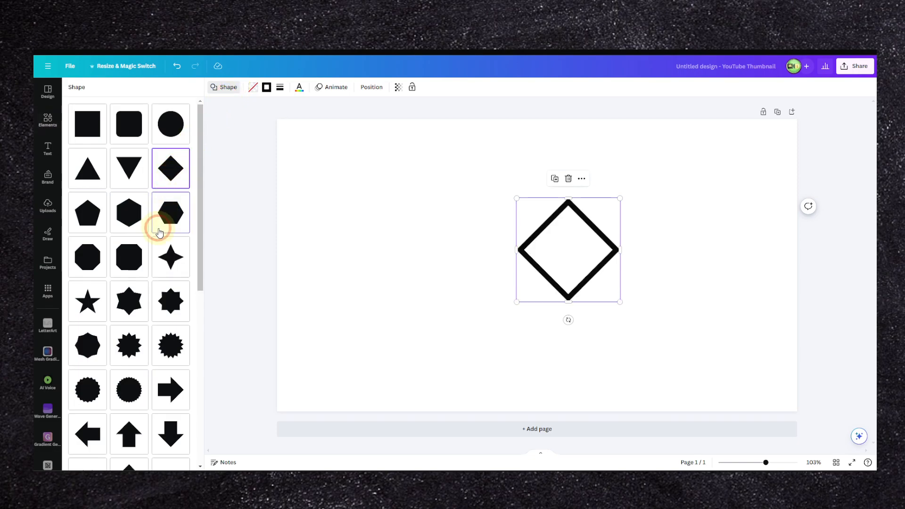
{"action": "left_click", "coordinate": [128, 301]}
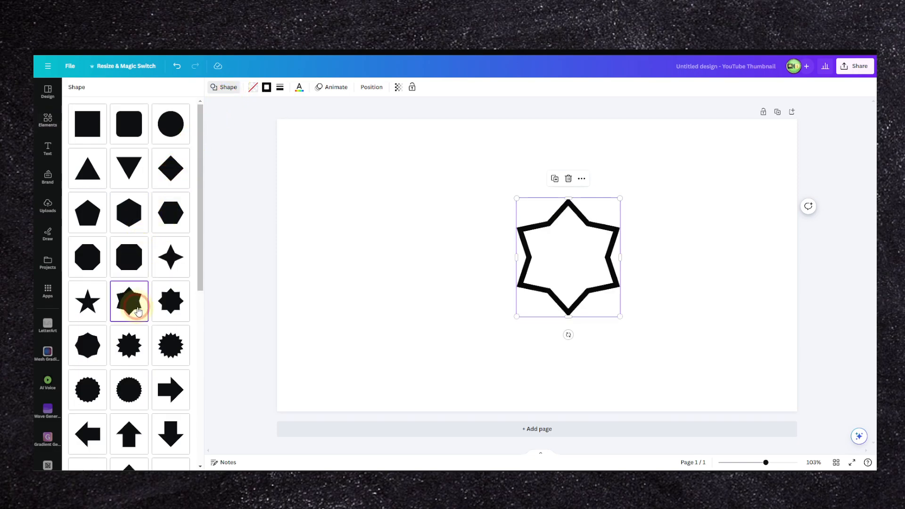
{"action": "scroll", "scroll_direction": "down", "scroll_amount": 3}
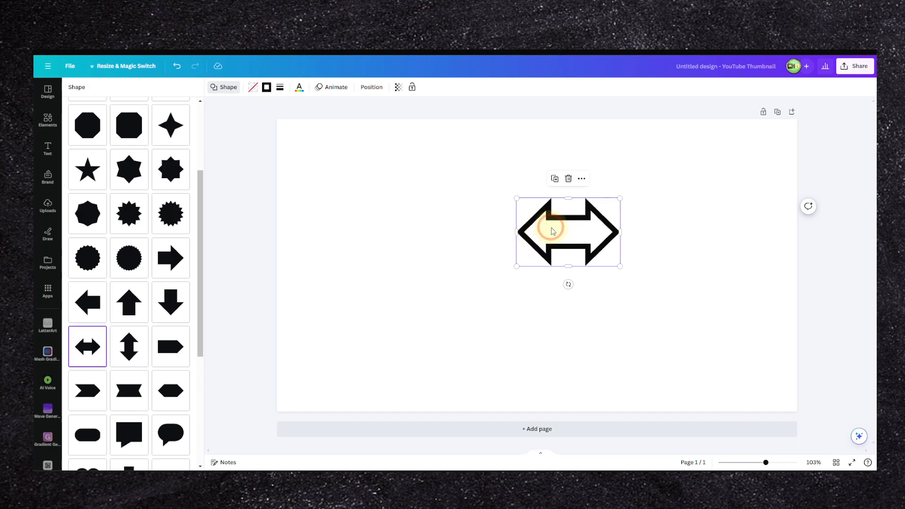
{"action": "mouse_move", "coordinate": [518, 227]}
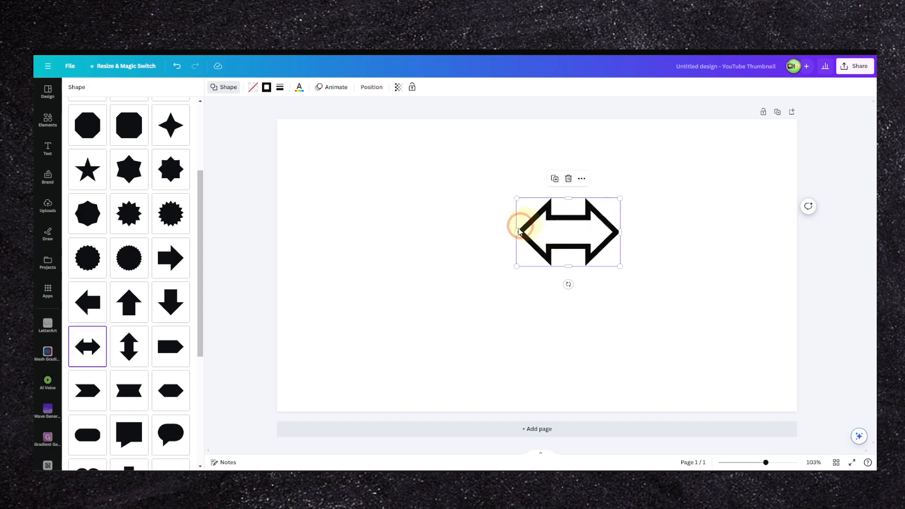
{"action": "scroll", "scroll_direction": "down", "scroll_amount": 3}
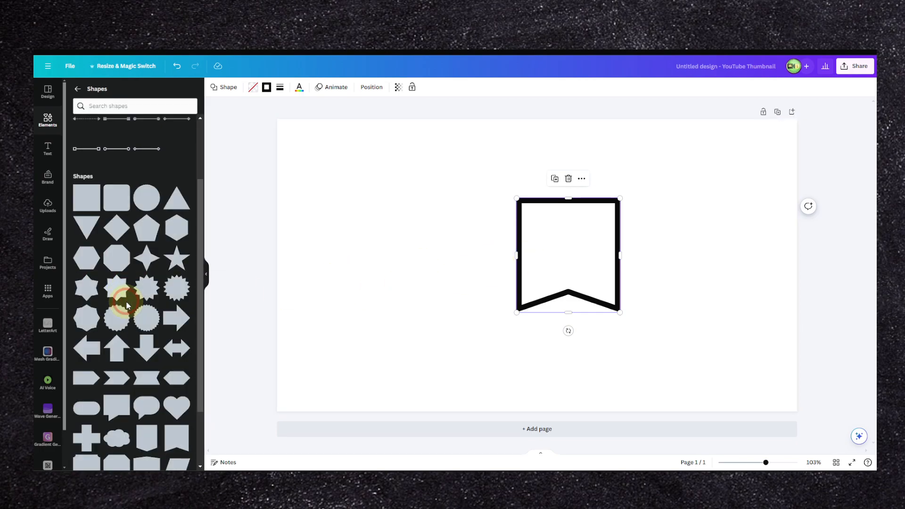
Step: Remove the star, orange arrow and banner shapes from the page
{"action": "left_click", "coordinate": [127, 303]}
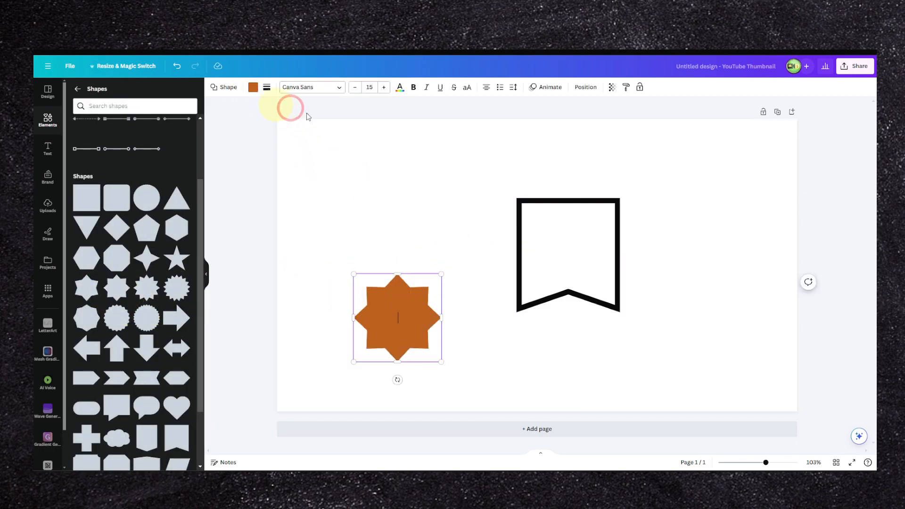
{"action": "right_click", "coordinate": [517, 222]}
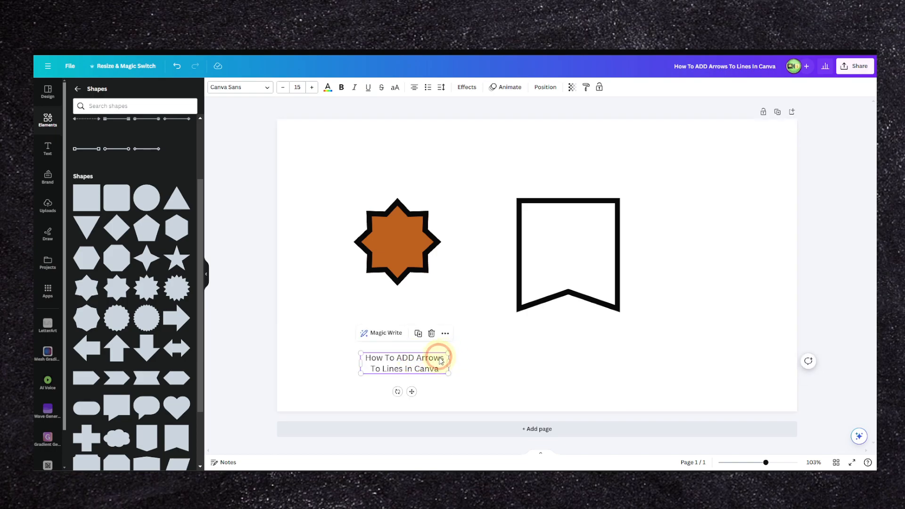
{"action": "left_click", "coordinate": [396, 242]}
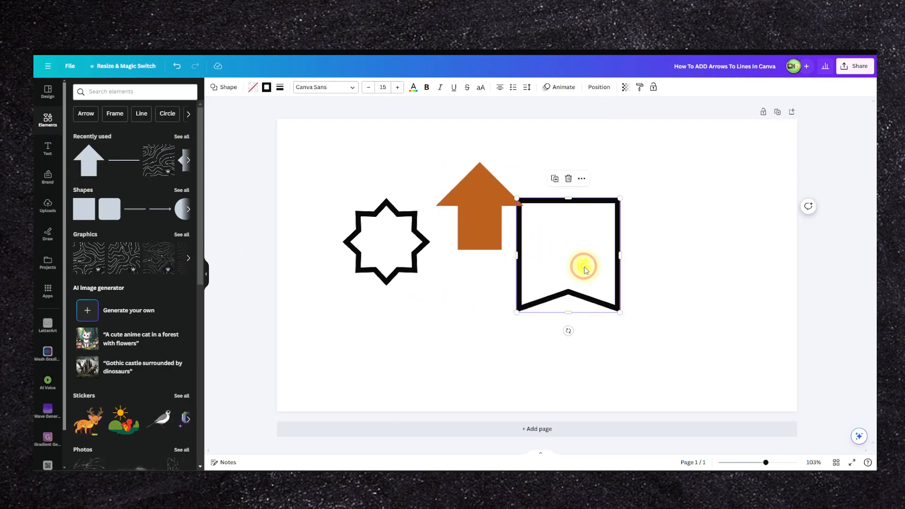
{"action": "right_click", "coordinate": [585, 269]}
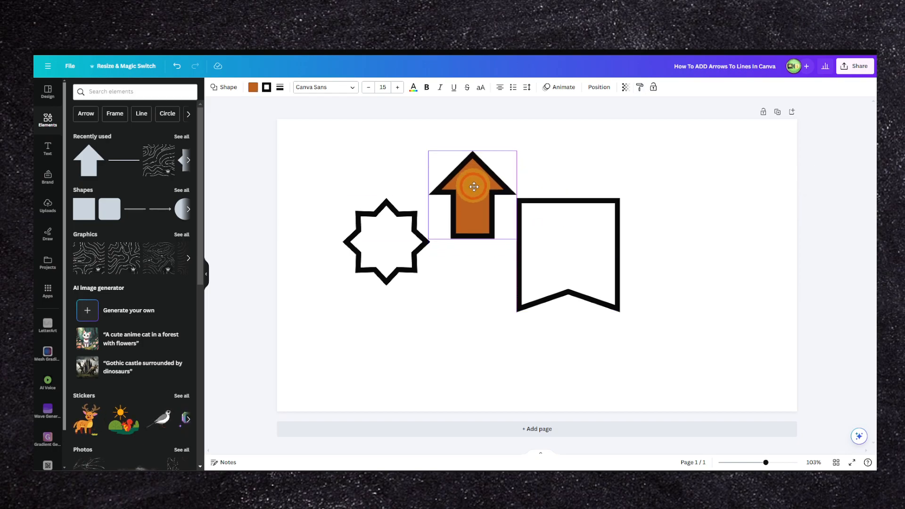
{"action": "left_click", "coordinate": [473, 187]}
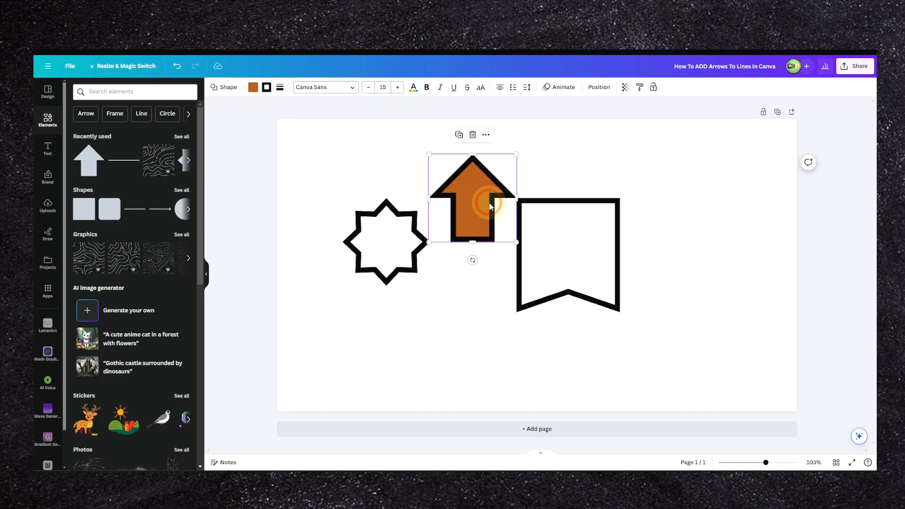
{"action": "left_click", "coordinate": [253, 87]}
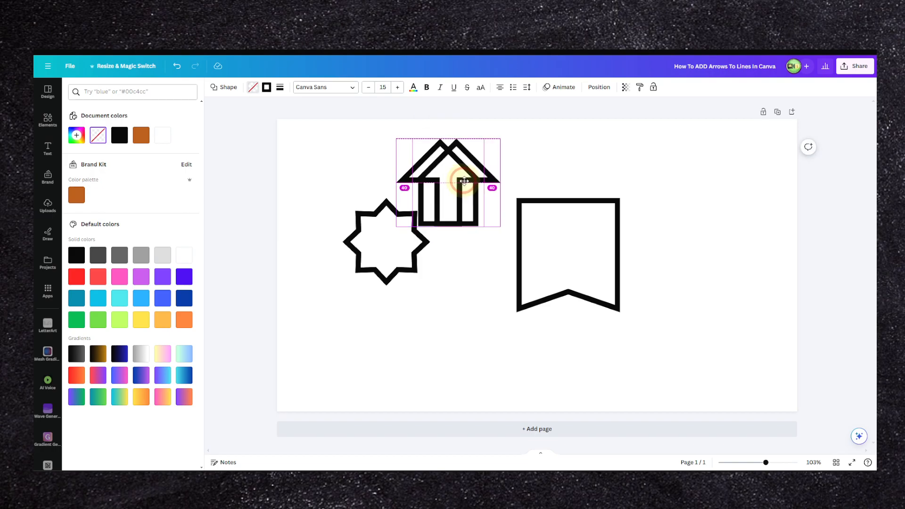
{"action": "left_click_drag", "start_coordinate": [462, 181], "coordinate": [520, 184]}
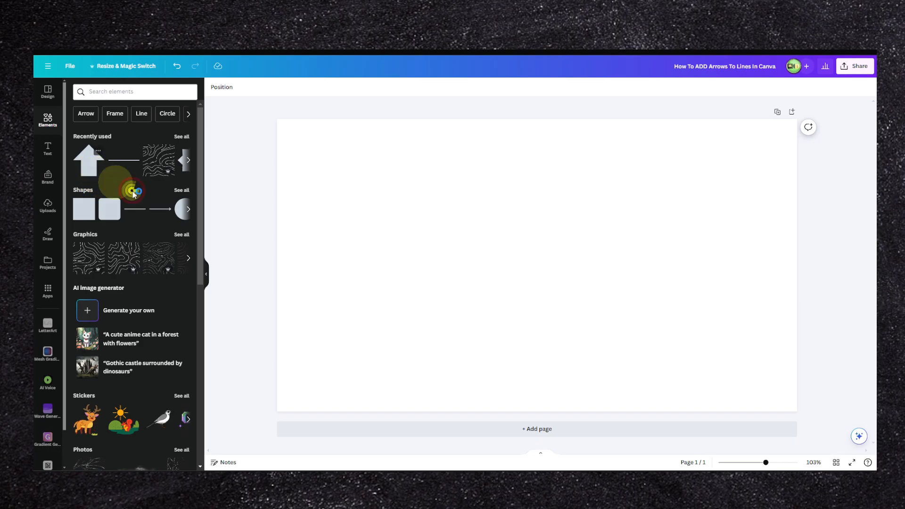
Step: Add an orange arrow and duplicate it into a 6×3 grid across the page
{"action": "left_click", "coordinate": [88, 160]}
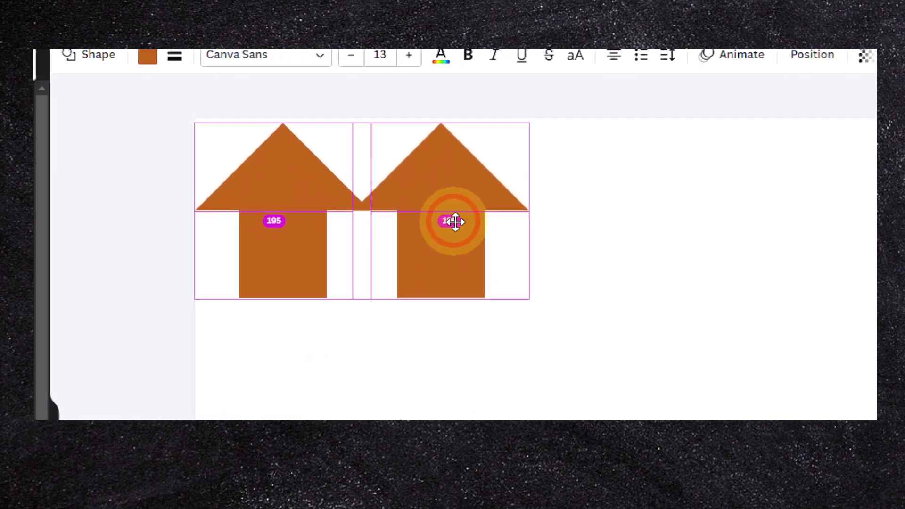
{"action": "left_click", "coordinate": [455, 222]}
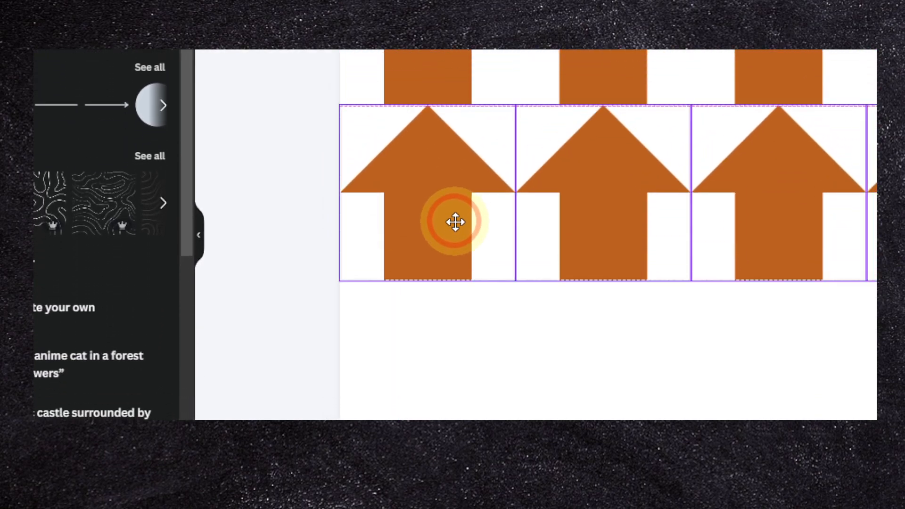
{"action": "scroll", "scroll_direction": "down", "scroll_amount": 3}
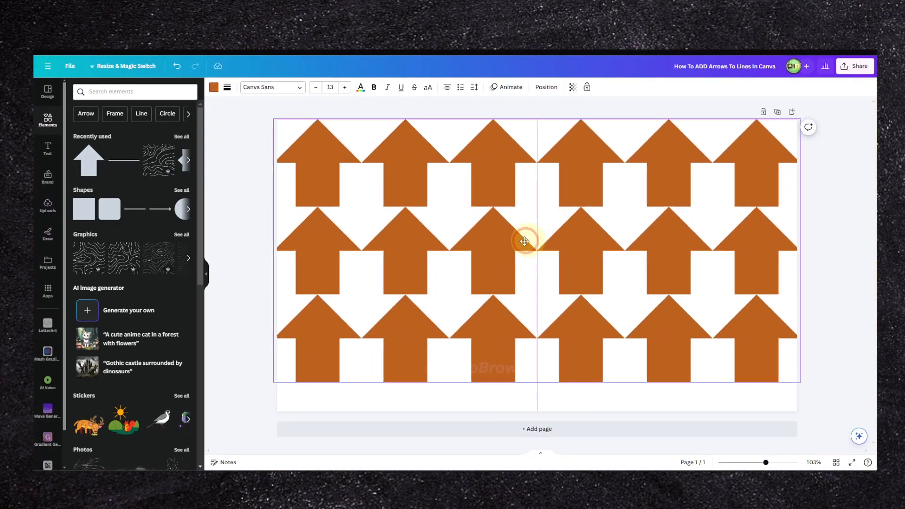
Step: Group all arrows and give them a dashed black border, tuning the border weight
{"action": "left_click", "coordinate": [525, 242]}
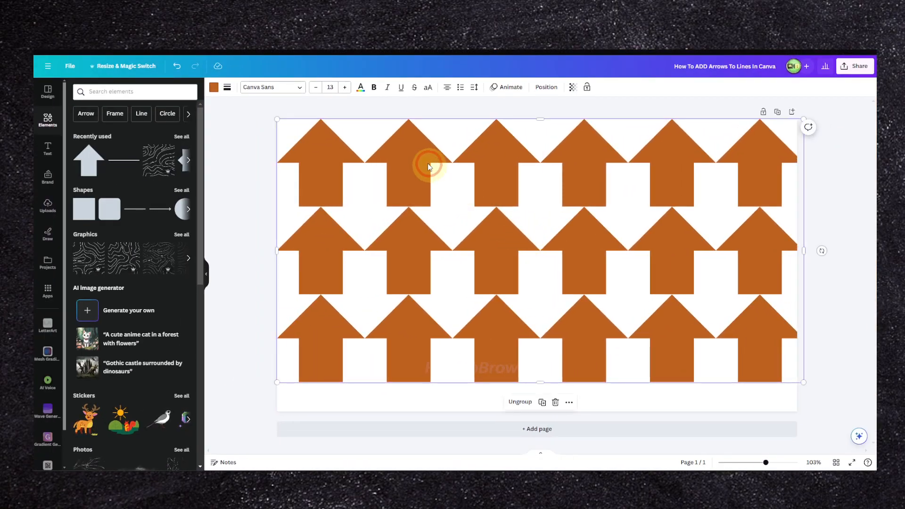
{"action": "left_click", "coordinate": [226, 87]}
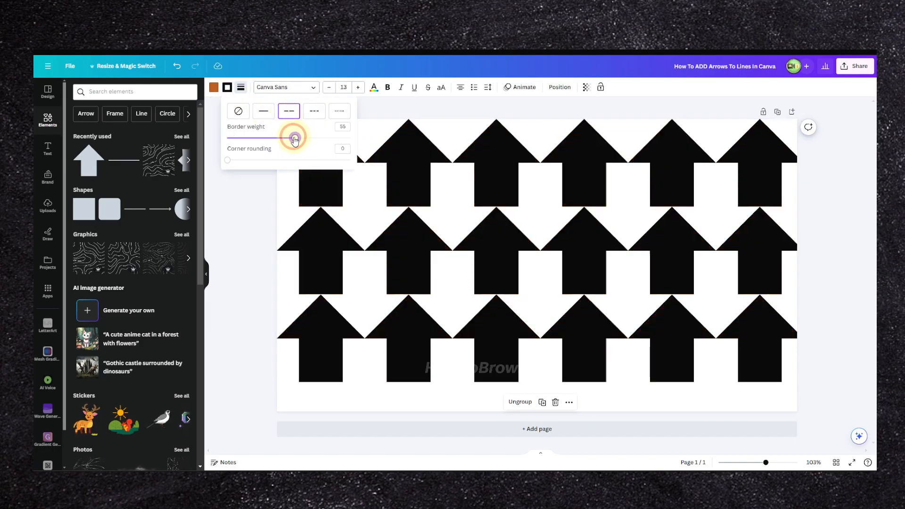
{"action": "left_click_drag", "start_coordinate": [294, 139], "coordinate": [244, 139]}
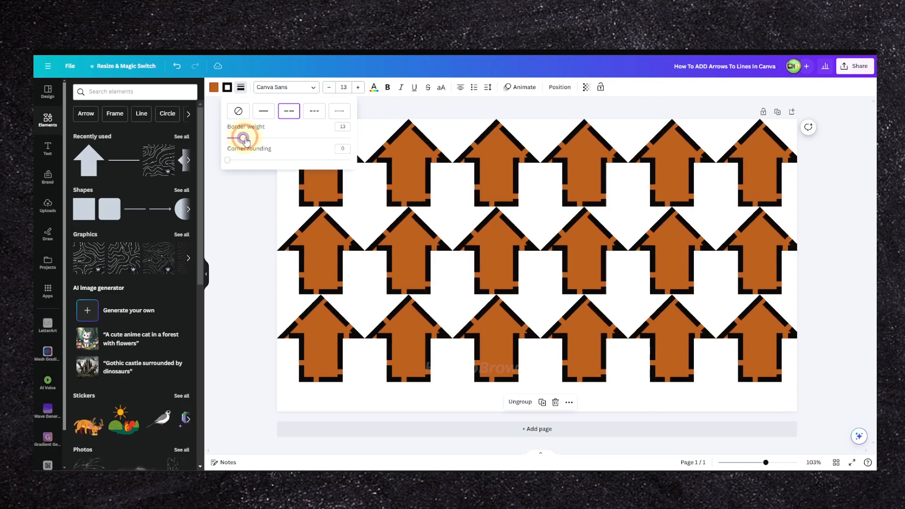
{"action": "left_click_drag", "start_coordinate": [245, 137], "coordinate": [286, 137]}
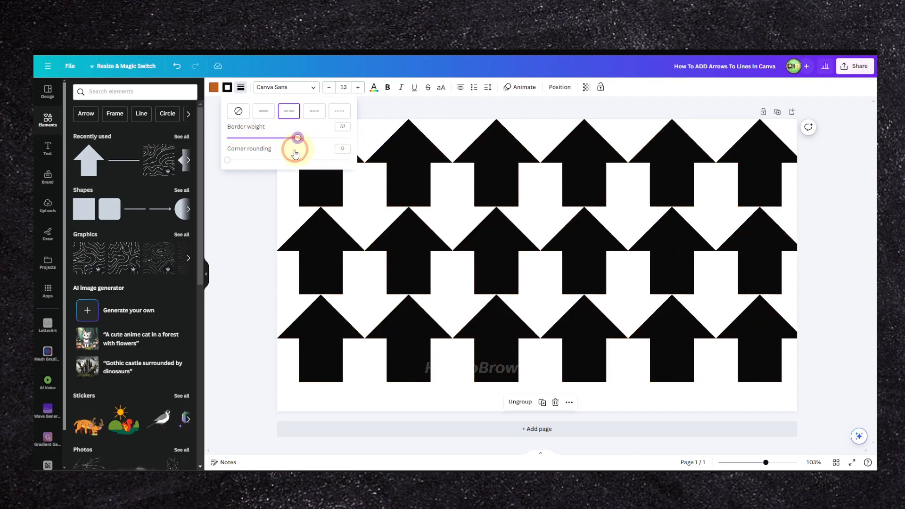
{"action": "left_click_drag", "start_coordinate": [298, 137], "coordinate": [241, 137]}
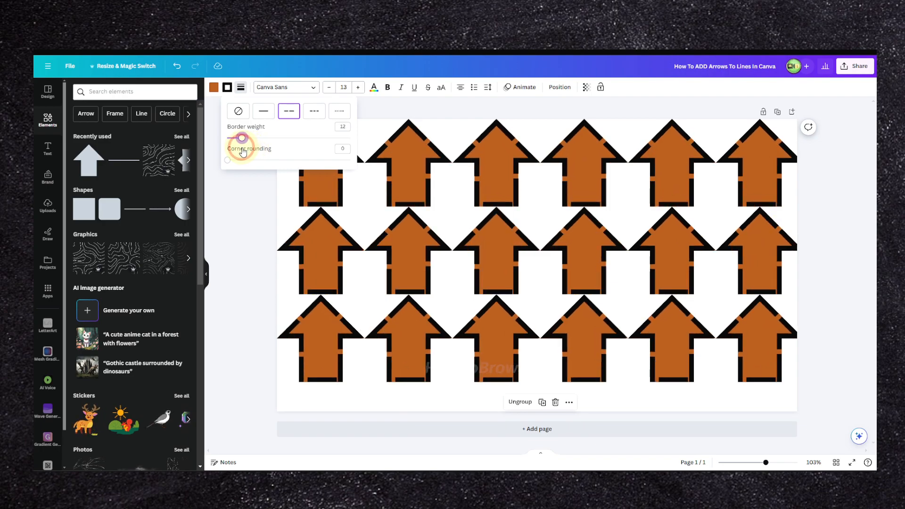
{"action": "left_click_drag", "start_coordinate": [241, 138], "coordinate": [351, 160]}
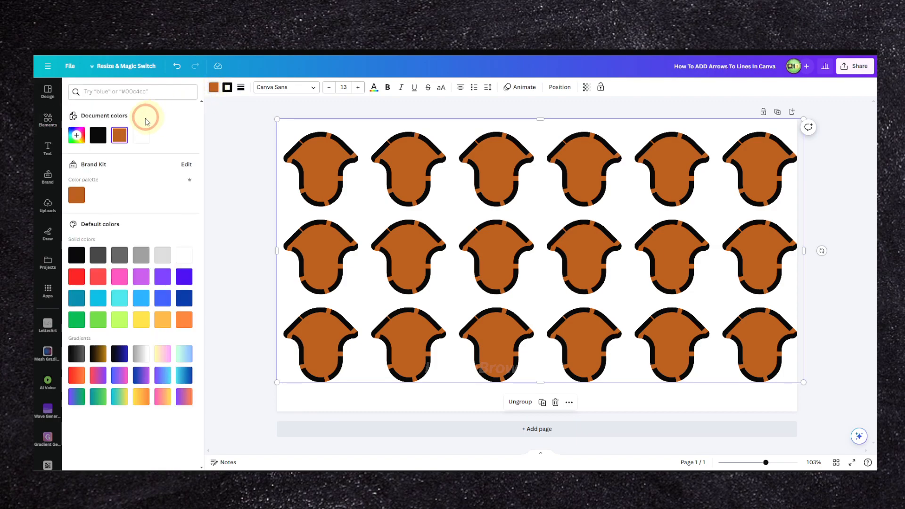
Step: Set the arrows' fill to no colour, leaving only dashed outlines
{"action": "left_click", "coordinate": [97, 135]}
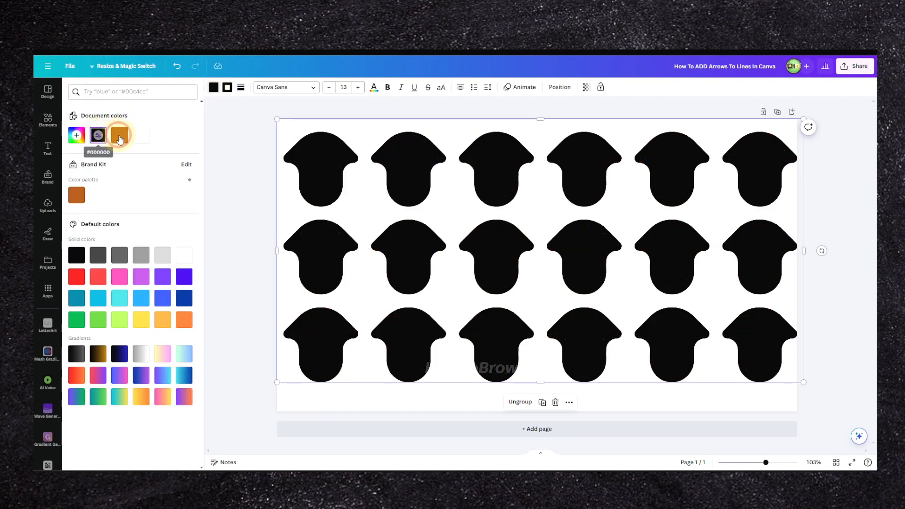
{"action": "left_click", "coordinate": [119, 136]}
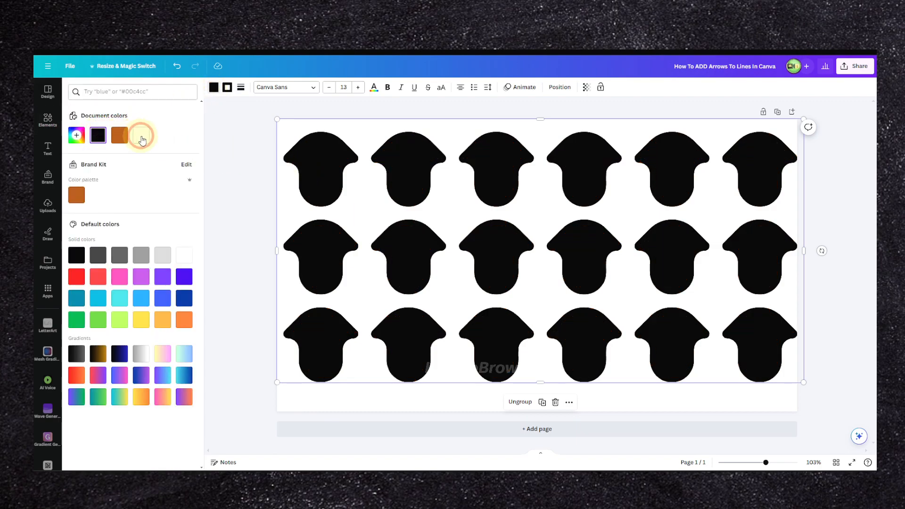
{"action": "left_click", "coordinate": [140, 135]}
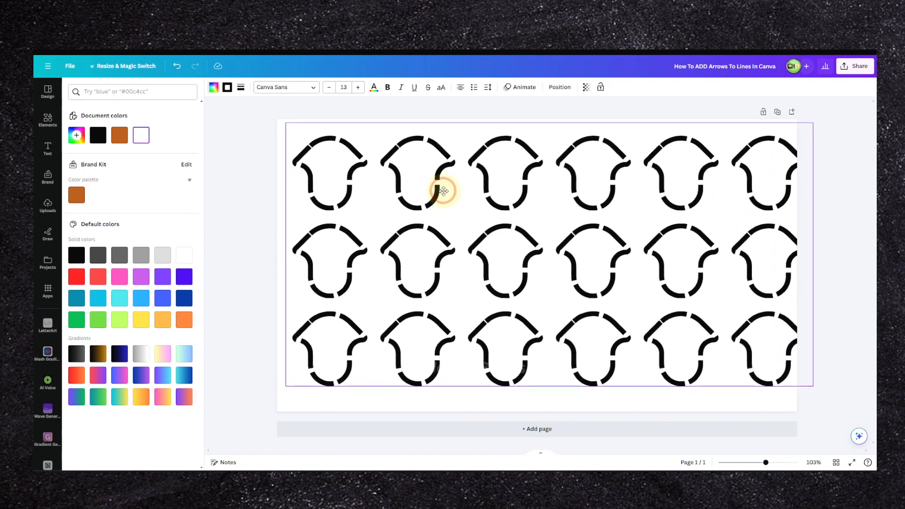
Step: Select the arrow group and move it slightly down the page
{"action": "left_click", "coordinate": [441, 191]}
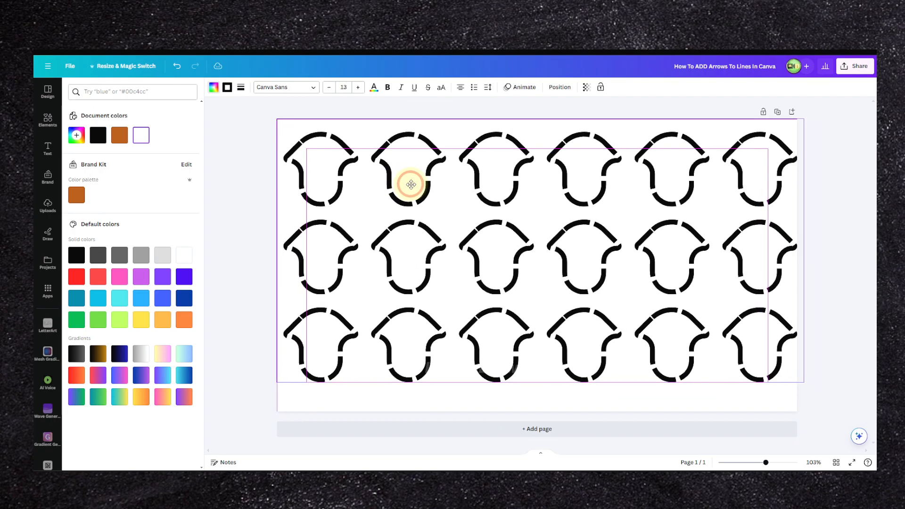
{"action": "left_click", "coordinate": [411, 185]}
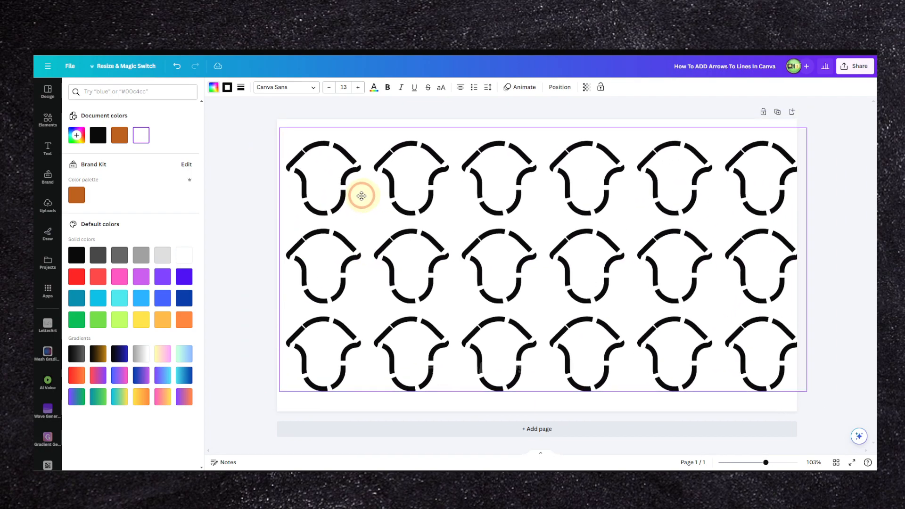
{"action": "left_click_drag", "start_coordinate": [362, 195], "coordinate": [354, 201]}
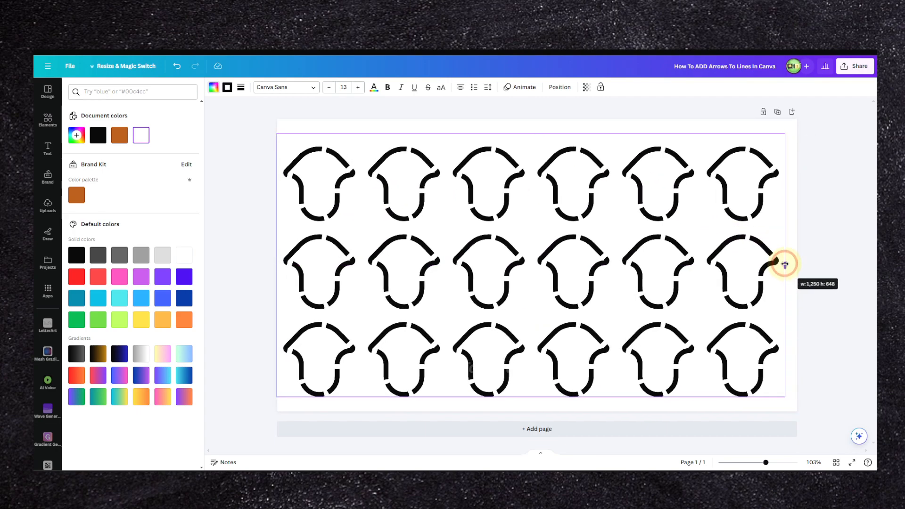
Step: Squeeze the arrow grid into a narrow column at the left edge, then widen it slightly
{"action": "left_click_drag", "start_coordinate": [776, 263], "coordinate": [383, 275]}
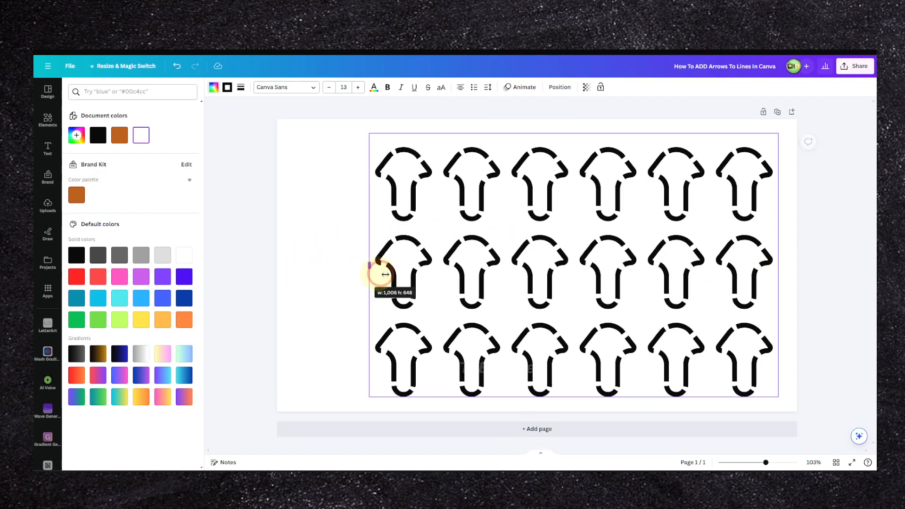
{"action": "left_click_drag", "start_coordinate": [384, 274], "coordinate": [731, 281]}
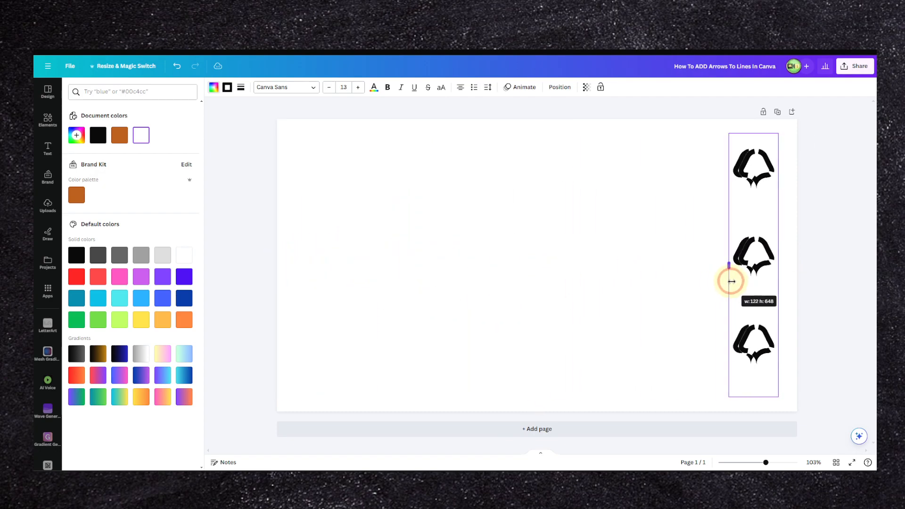
{"action": "left_click_drag", "start_coordinate": [729, 281], "coordinate": [752, 265]}
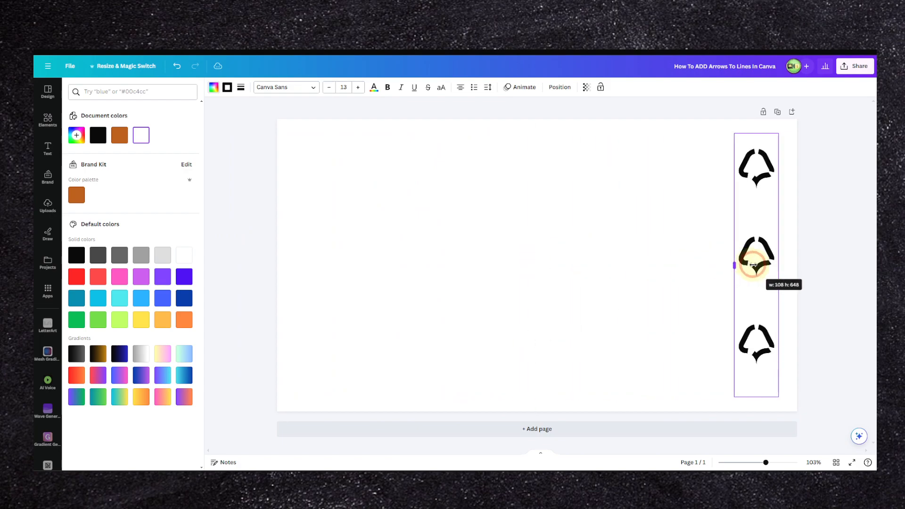
{"action": "left_click_drag", "start_coordinate": [735, 265], "coordinate": [749, 265]}
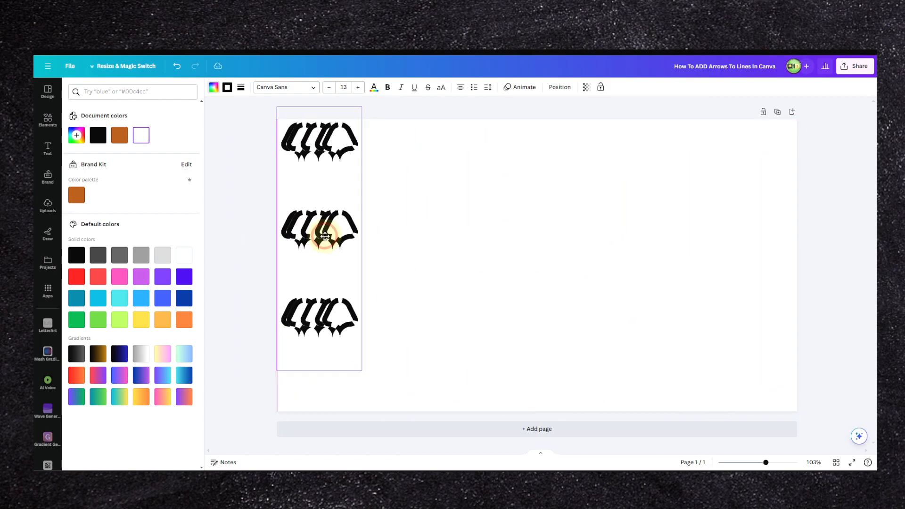
{"action": "left_click", "coordinate": [319, 229]}
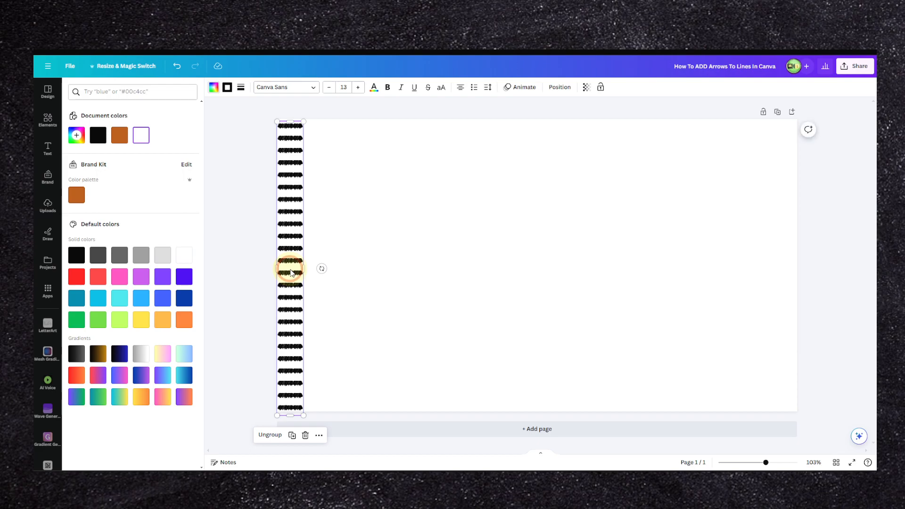
{"action": "left_click_drag", "start_coordinate": [291, 268], "coordinate": [297, 252]}
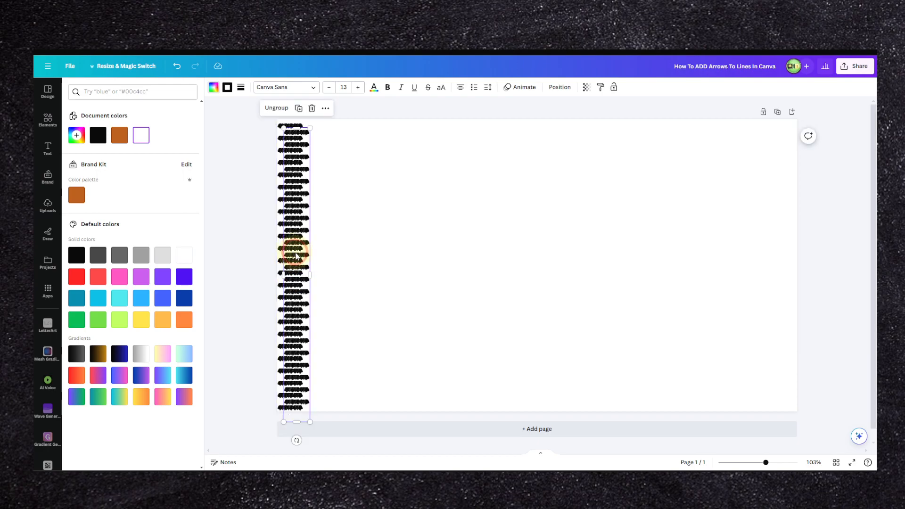